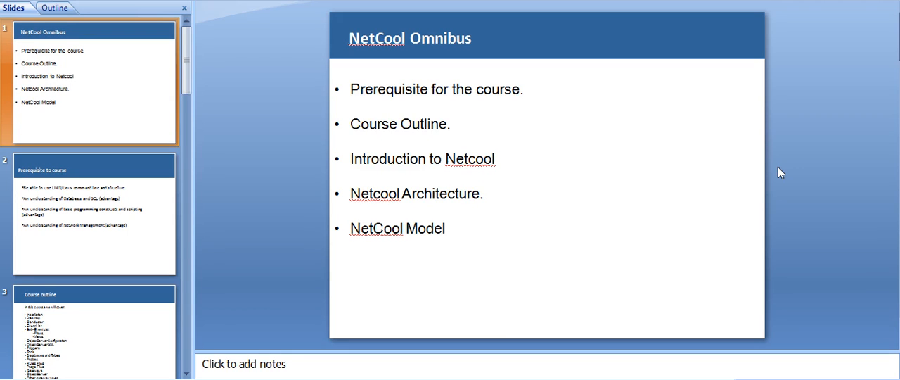
- Select slide 6 to show the Netcool Model diagram with Dashboards, Impact, OMNIbus and Precision layers
click(95, 214)
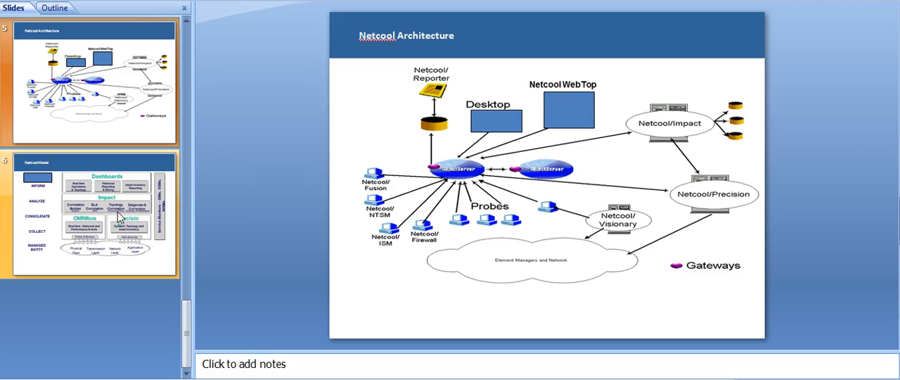
click(95, 213)
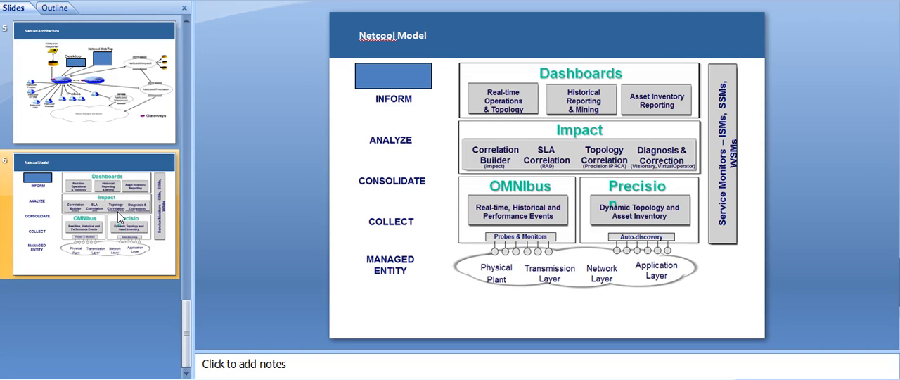